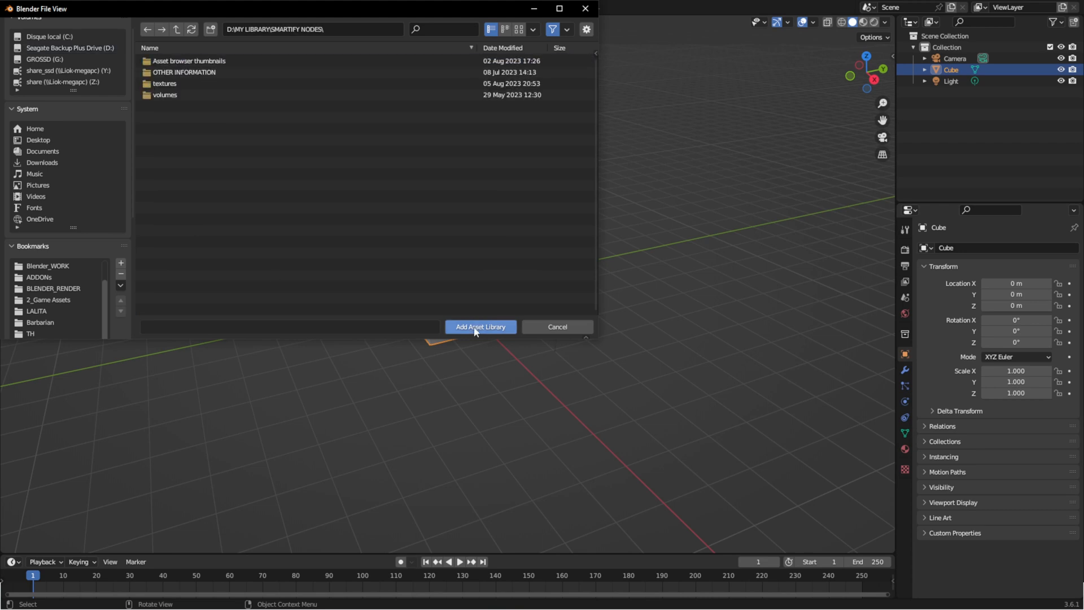
Add D:\MY LIBRARY\SMARTIFY NODES as an asset library in Preferences.
{"action": "left_click", "coordinate": [480, 327]}
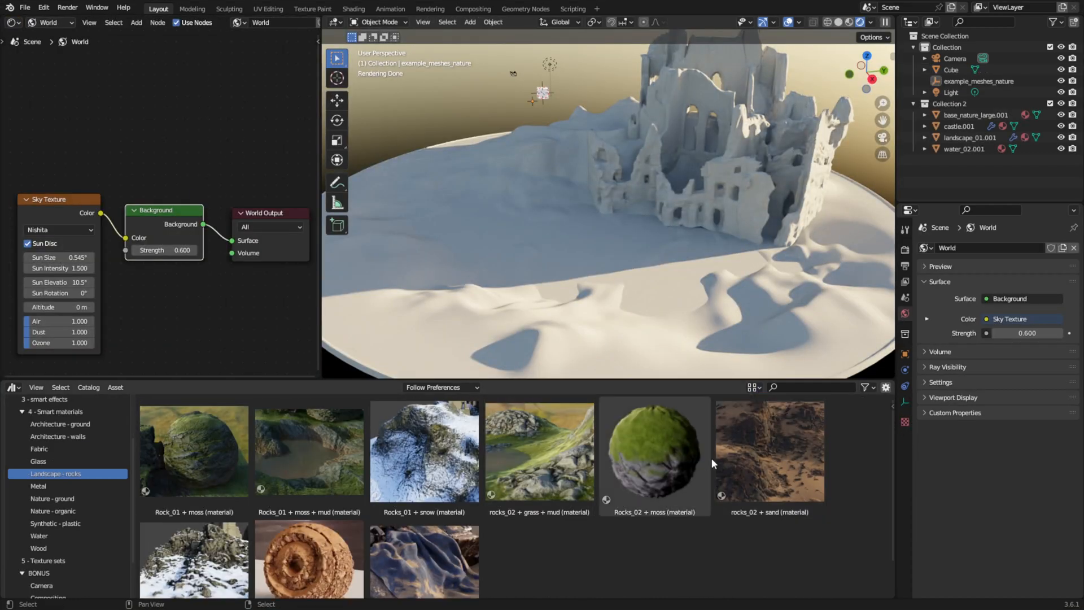
Drag Smartify smart materials onto castle.001 and landscape_01.001 in the viewport.
{"action": "left_click", "coordinate": [539, 452]}
{"action": "type", "text": "sno"}
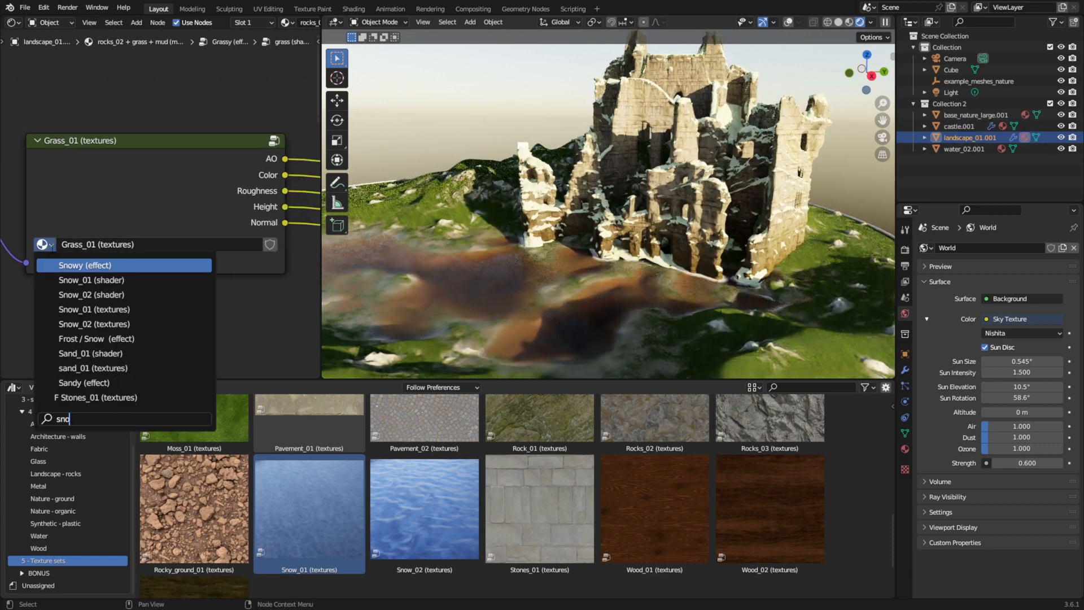
Swap the node group's Grass_01 (textures) for Snow_01 (textures).
{"action": "left_click", "coordinate": [94, 309]}
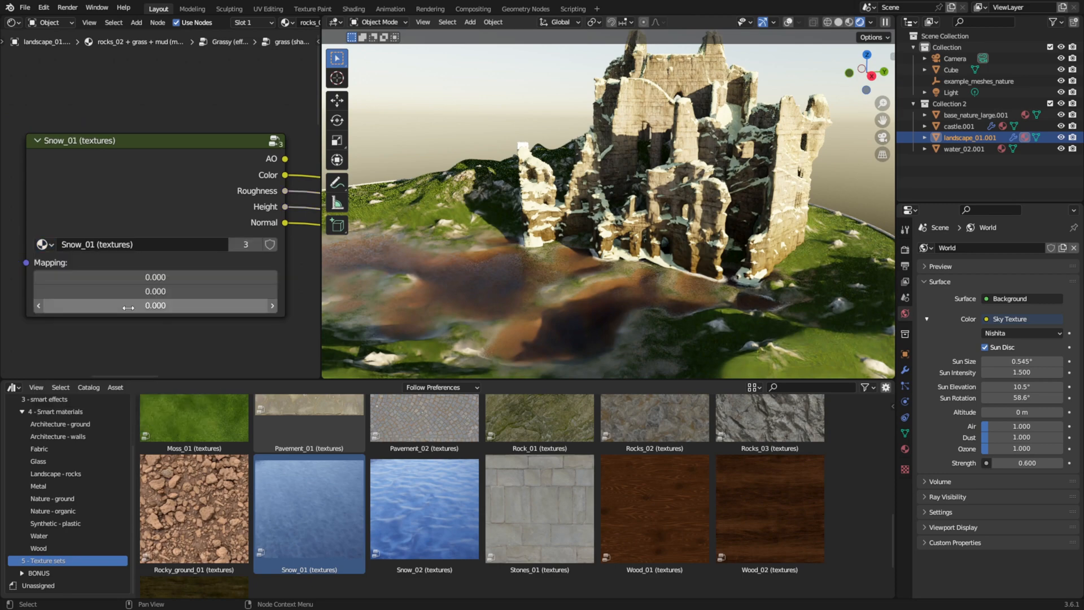